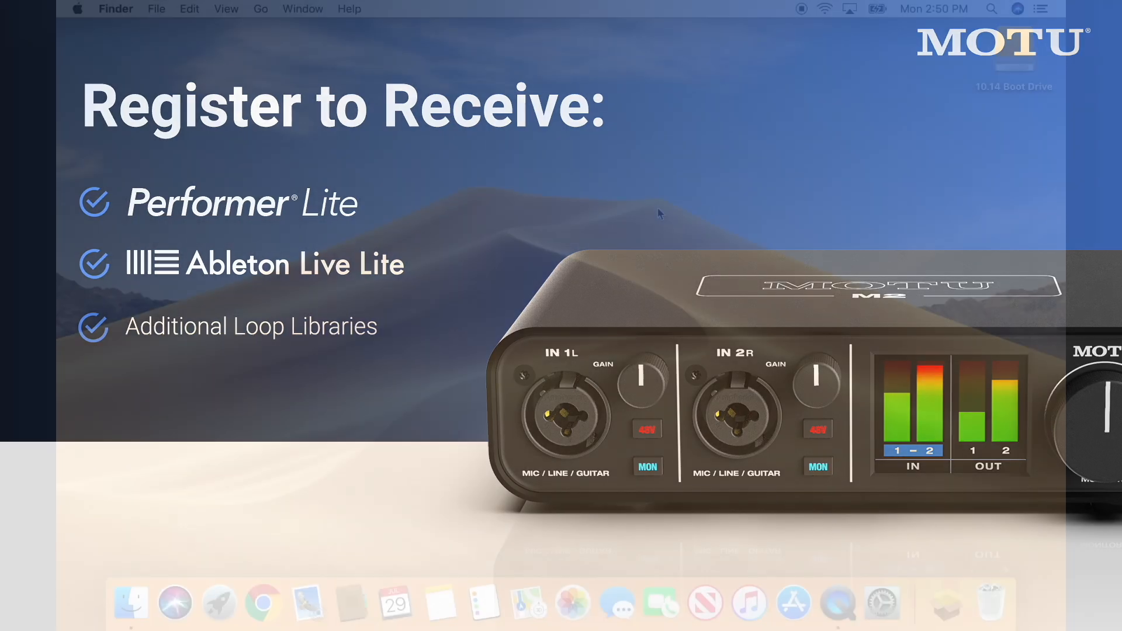
Step: Launch Google Chrome from the Dock
left_click(262, 603)
type("mo")
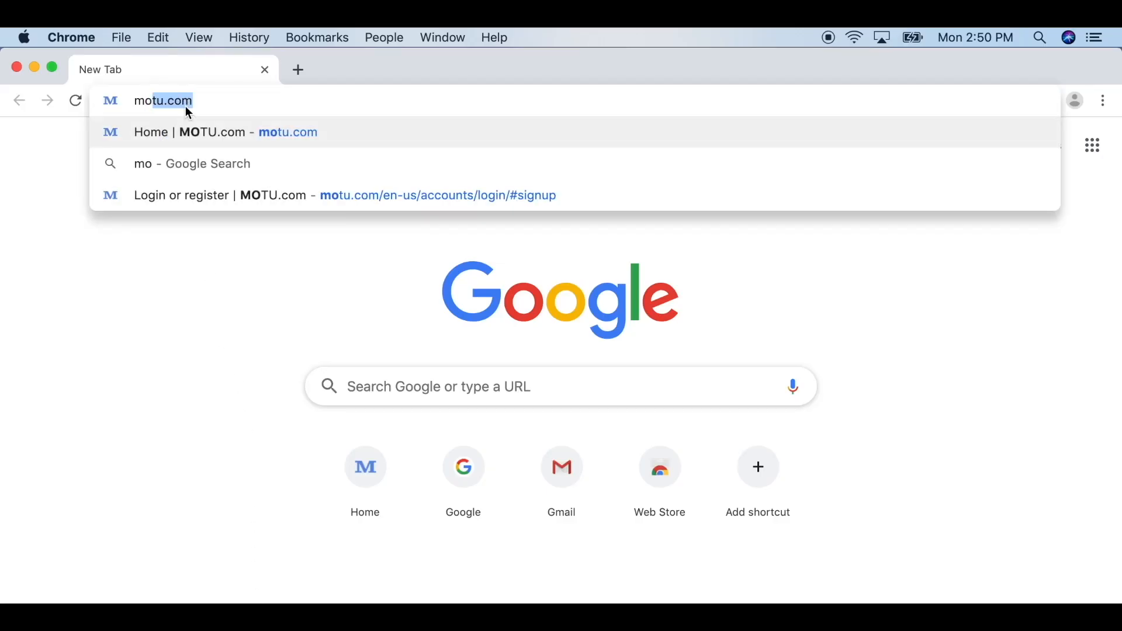
Step: Load the MOTU.com site via the address-bar suggestion
left_click(344, 195)
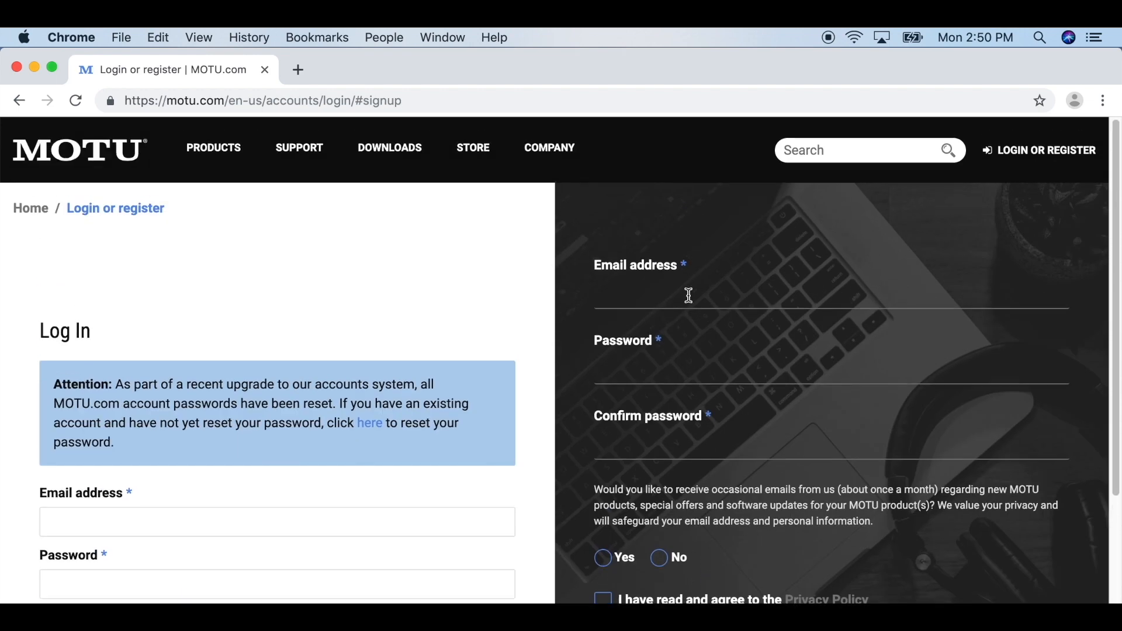
Step: Agree to the Privacy Policy on the MOTU.com Register form
scroll("down", 3)
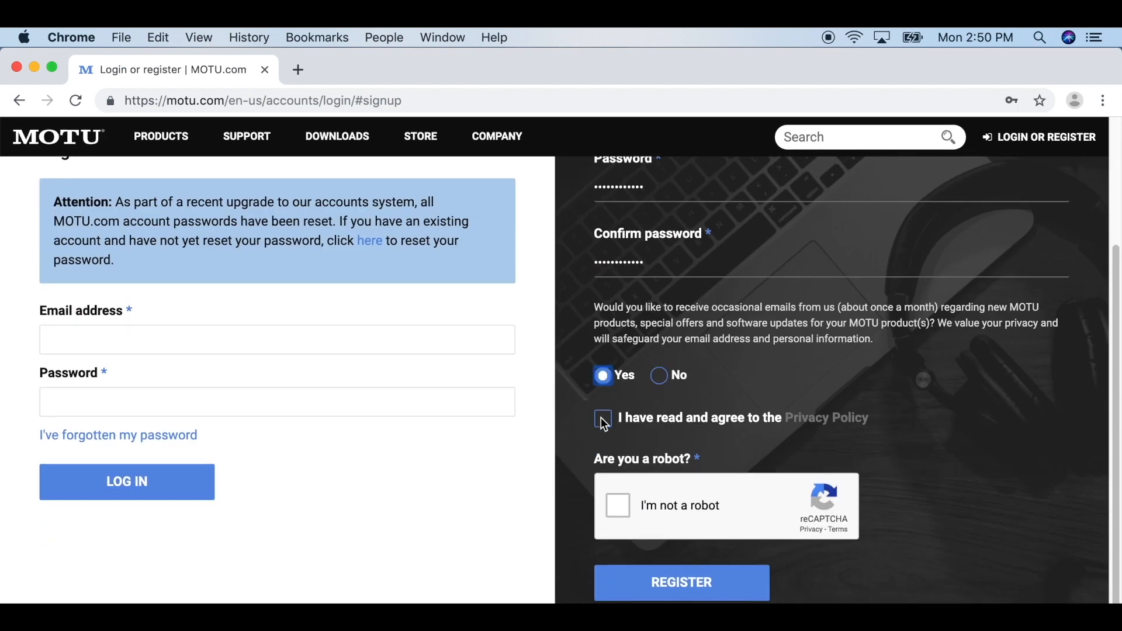
left_click(681, 583)
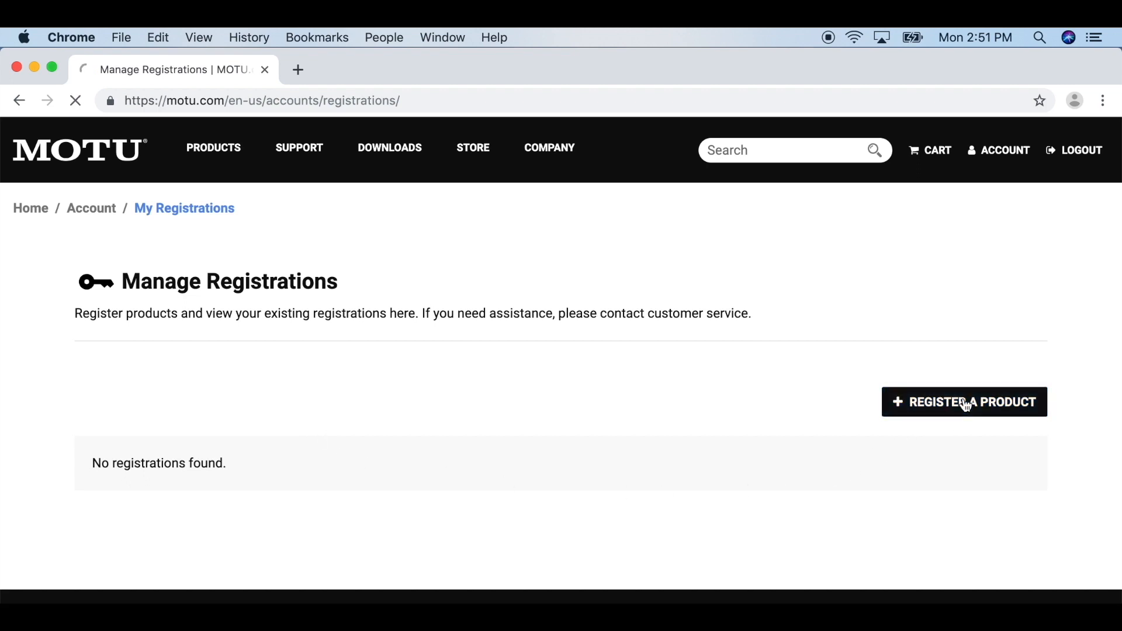
Step: Start a new product registration from the Manage Registrations page
left_click(963, 401)
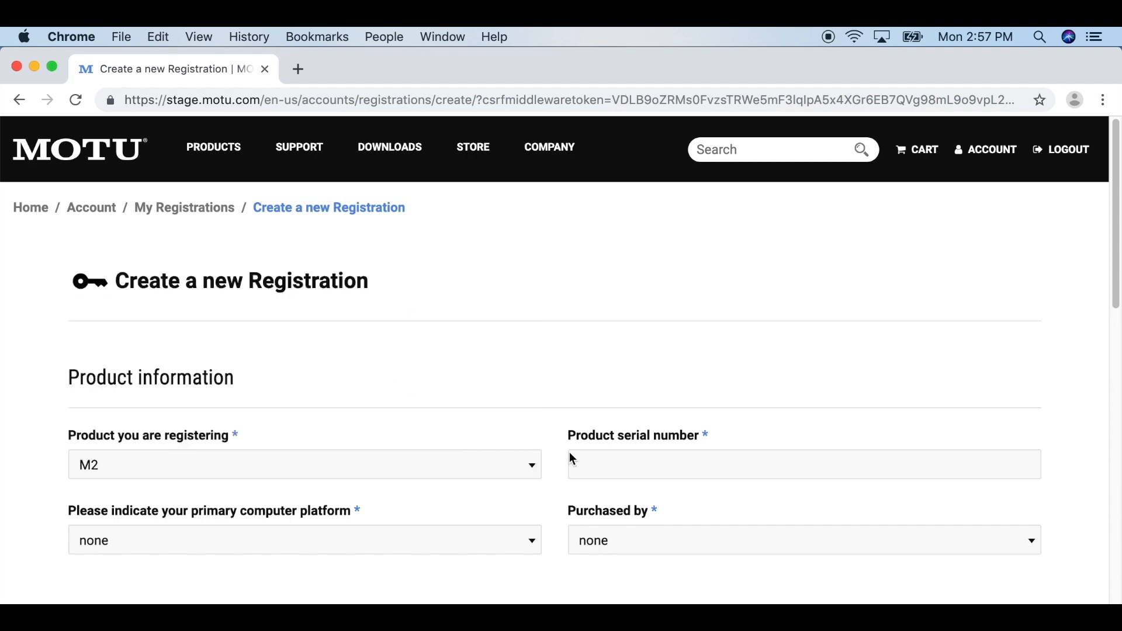